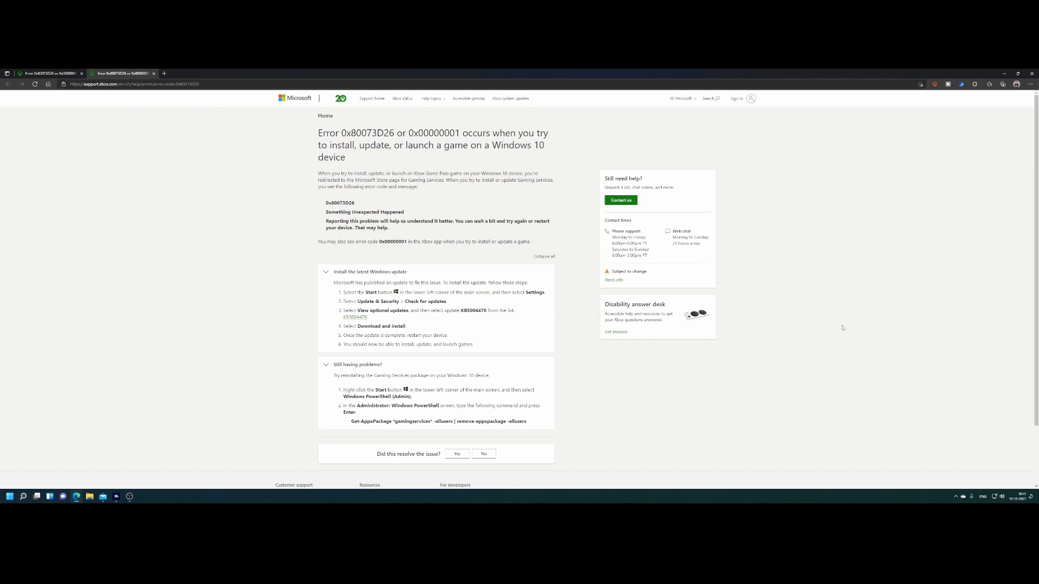
Step: Launch Microsoft Store from the Start menu's Recent list over the Edge article
{"action": "left_click", "coordinate": [23, 497]}
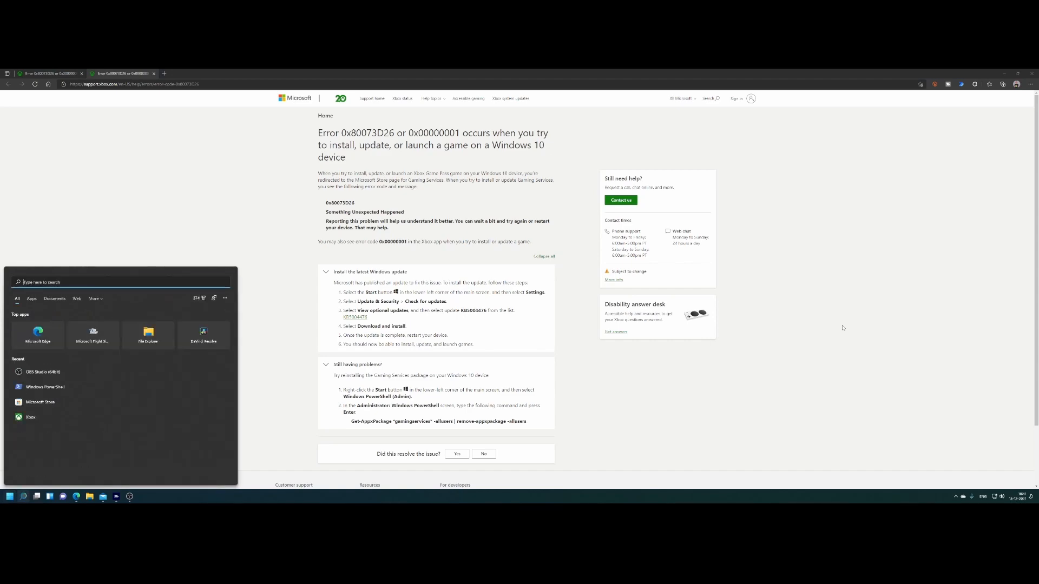
{"action": "left_click", "coordinate": [40, 403]}
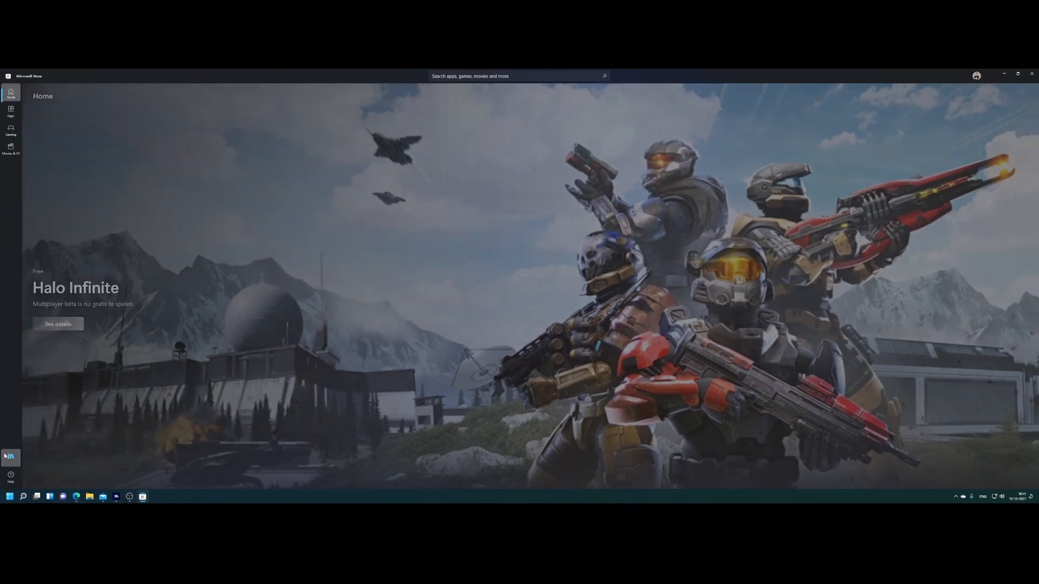
Step: Show the Library page listing installed apps, Gaming Services first
{"action": "left_click", "coordinate": [11, 458]}
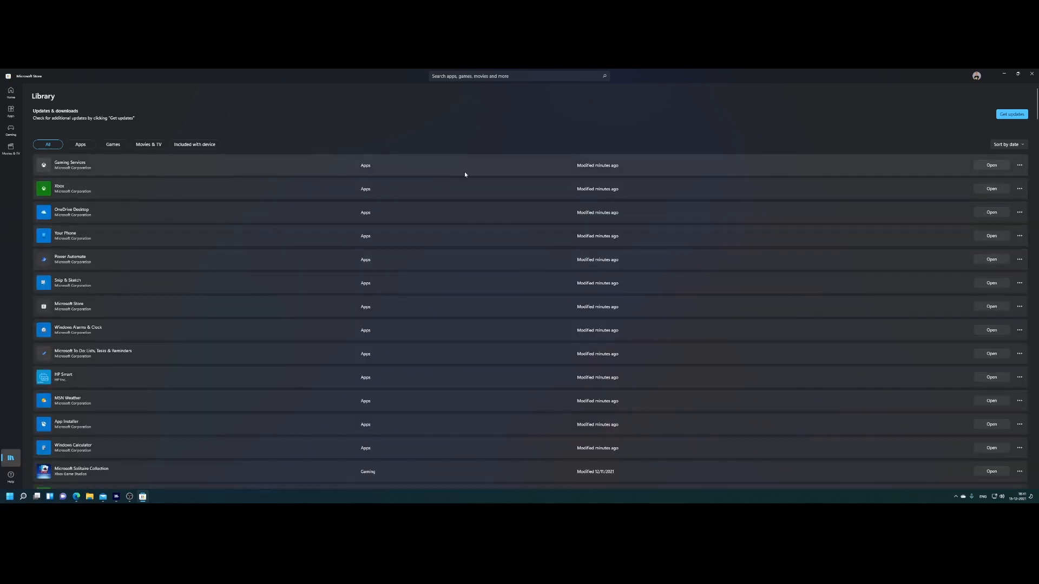
{"action": "mouse_move", "coordinate": [1000, 159]}
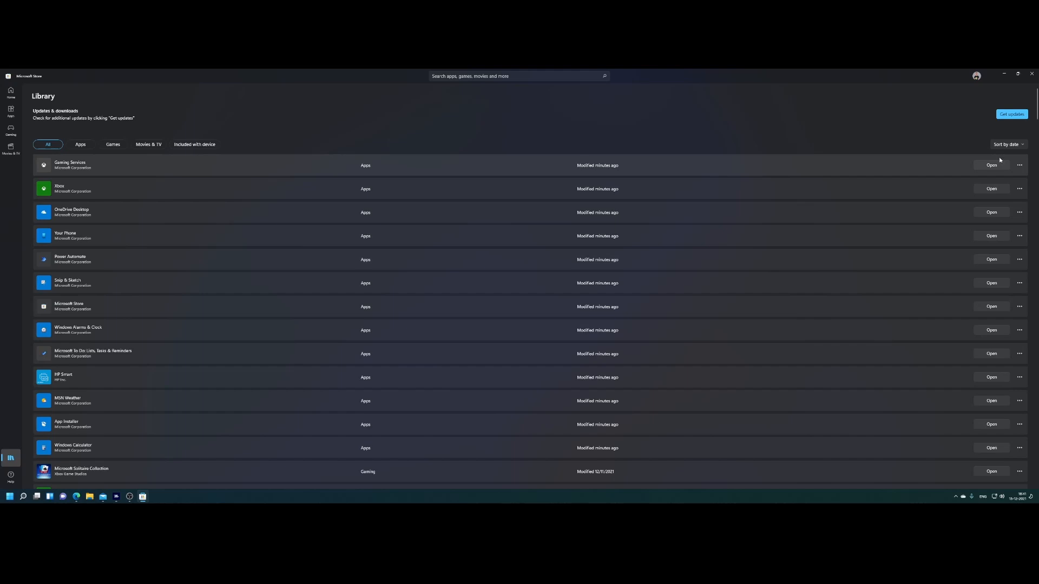
{"action": "mouse_move", "coordinate": [115, 161]}
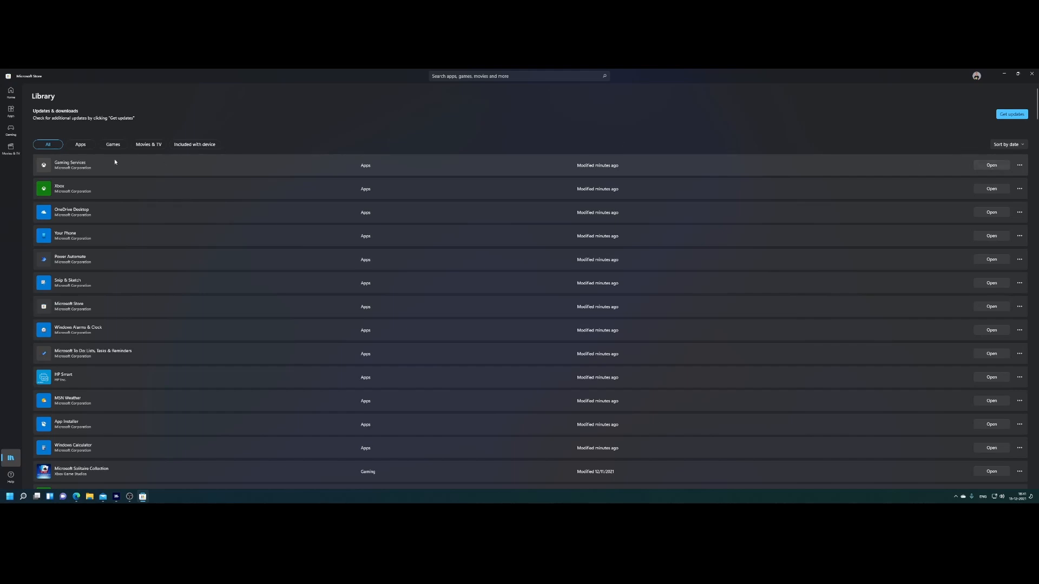
Step: View the Gaming Services product page, then bring up the Start menu
{"action": "left_click", "coordinate": [69, 165]}
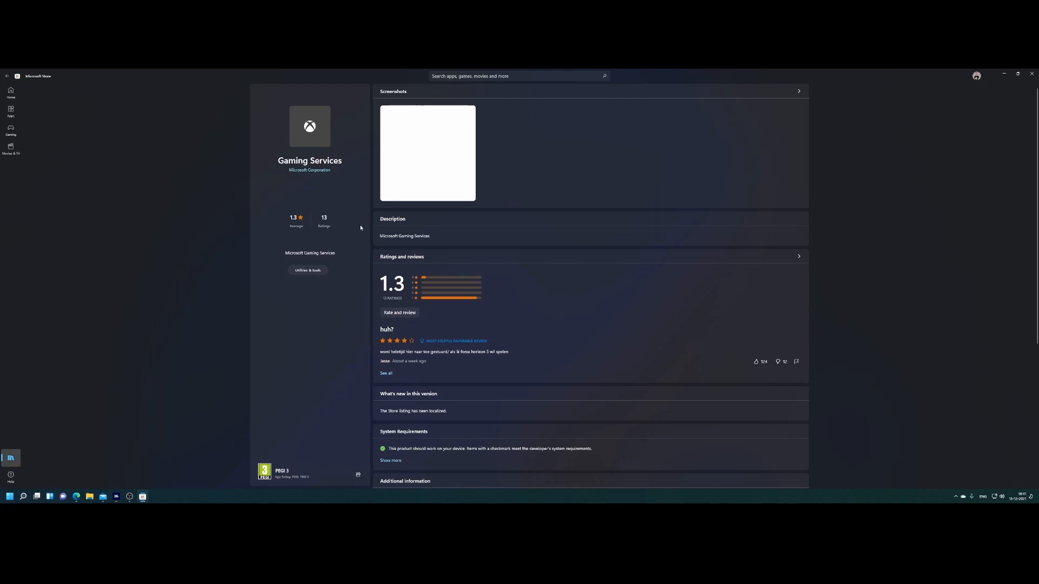
{"action": "mouse_move", "coordinate": [332, 253]}
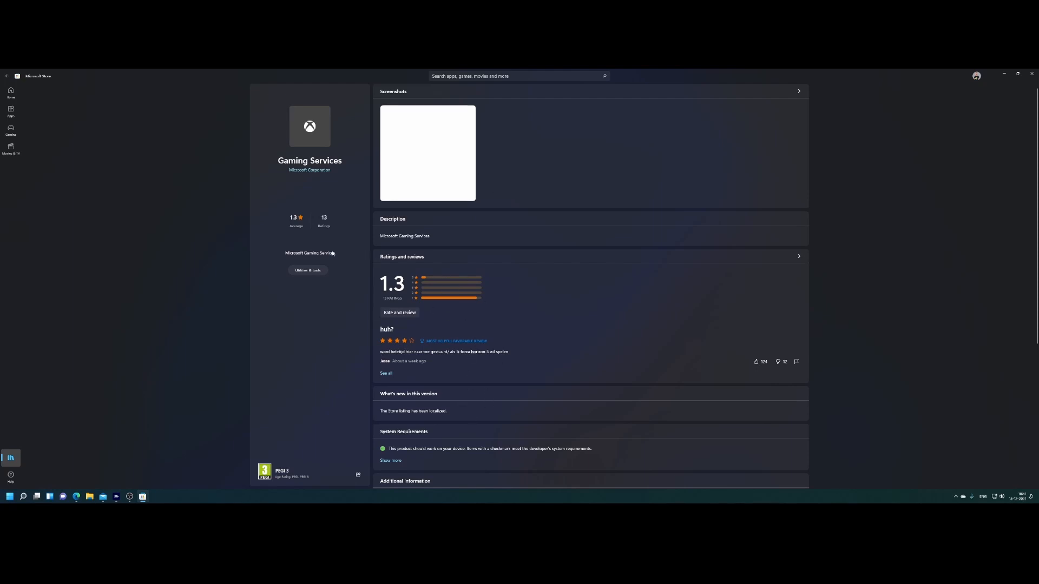
{"action": "mouse_move", "coordinate": [457, 358]}
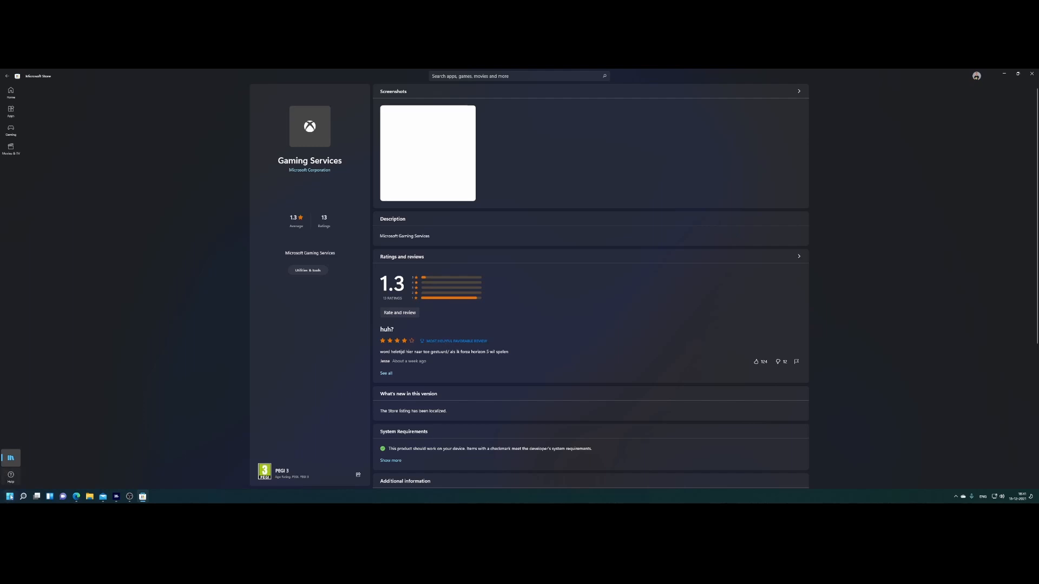
{"action": "left_click", "coordinate": [10, 496]}
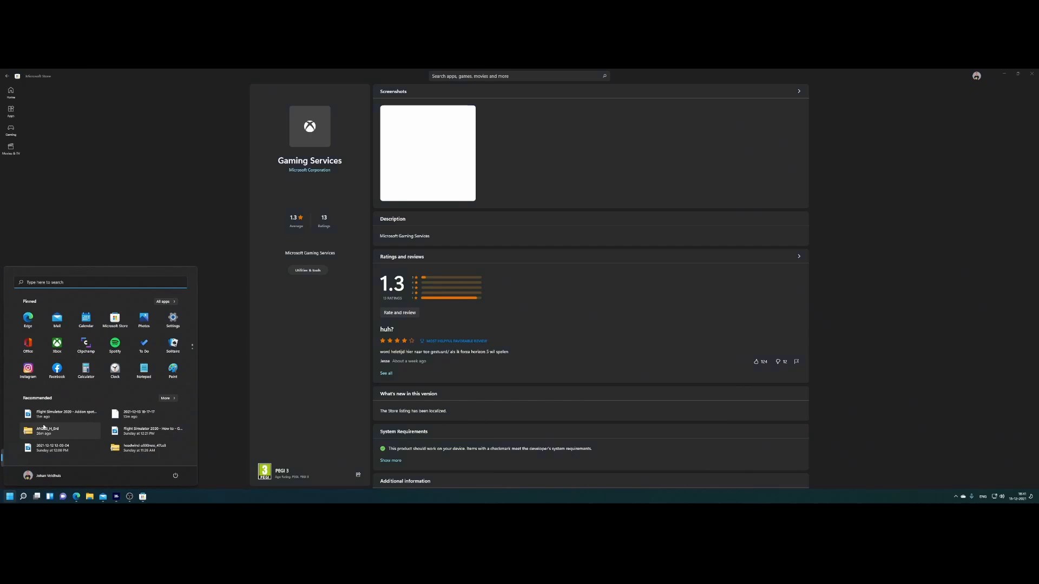
{"action": "type", "text": "xbox"}
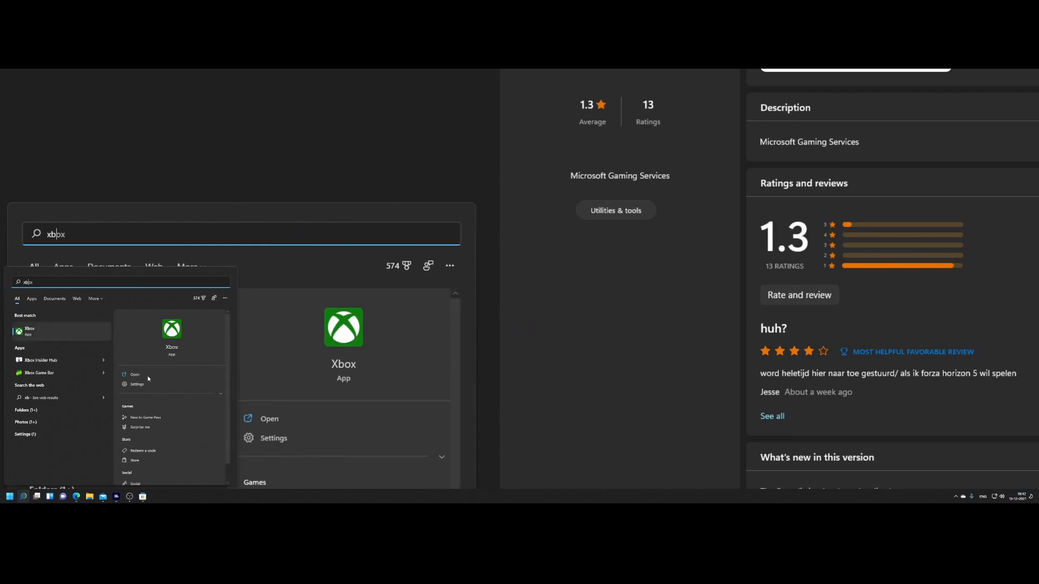
{"action": "scroll", "scroll_direction": "down", "scroll_amount": 3}
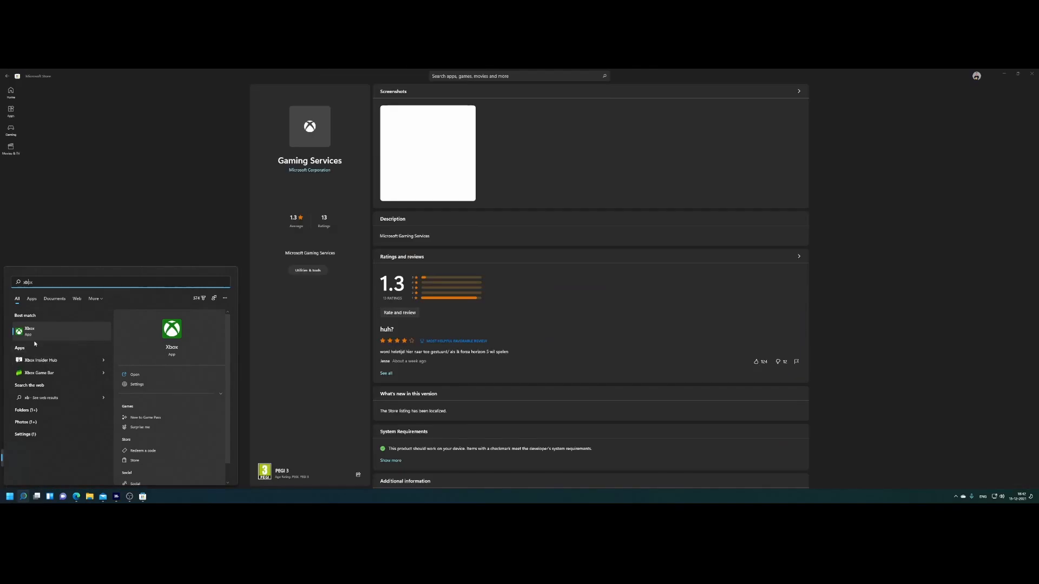
{"action": "right_click", "coordinate": [29, 331]}
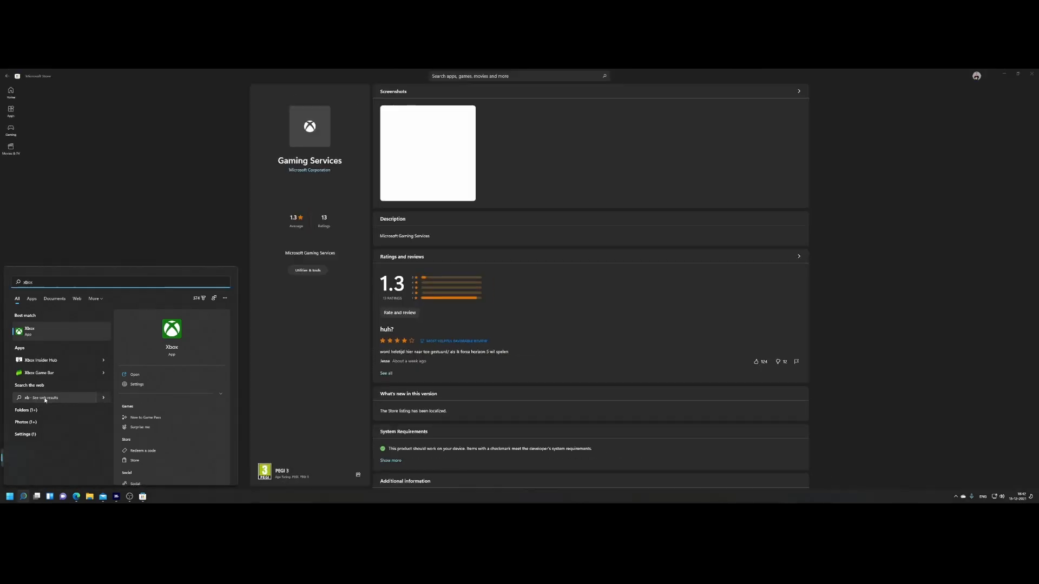
{"action": "mouse_move", "coordinate": [89, 426]}
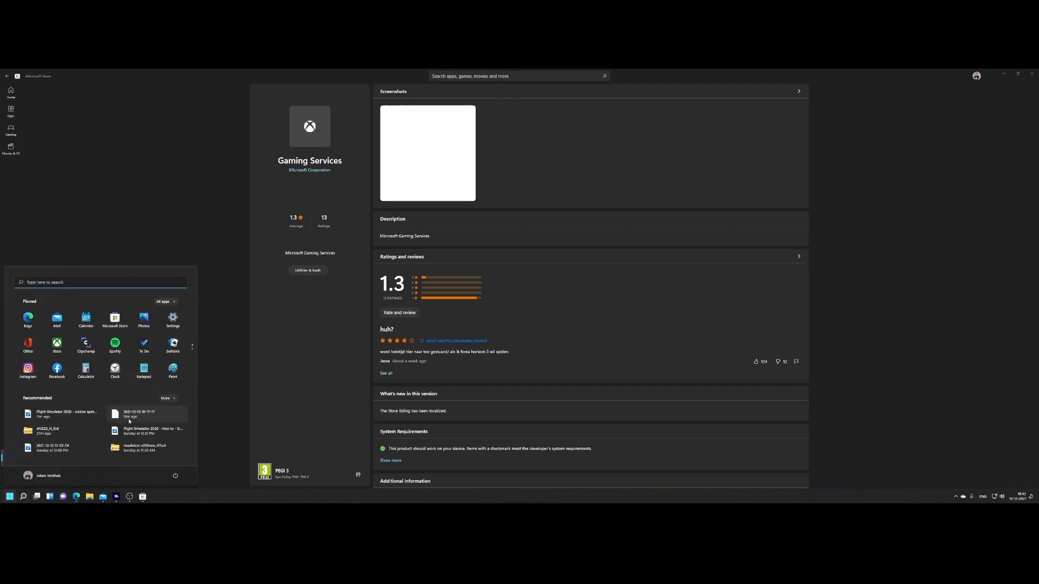
{"action": "mouse_move", "coordinate": [208, 338]}
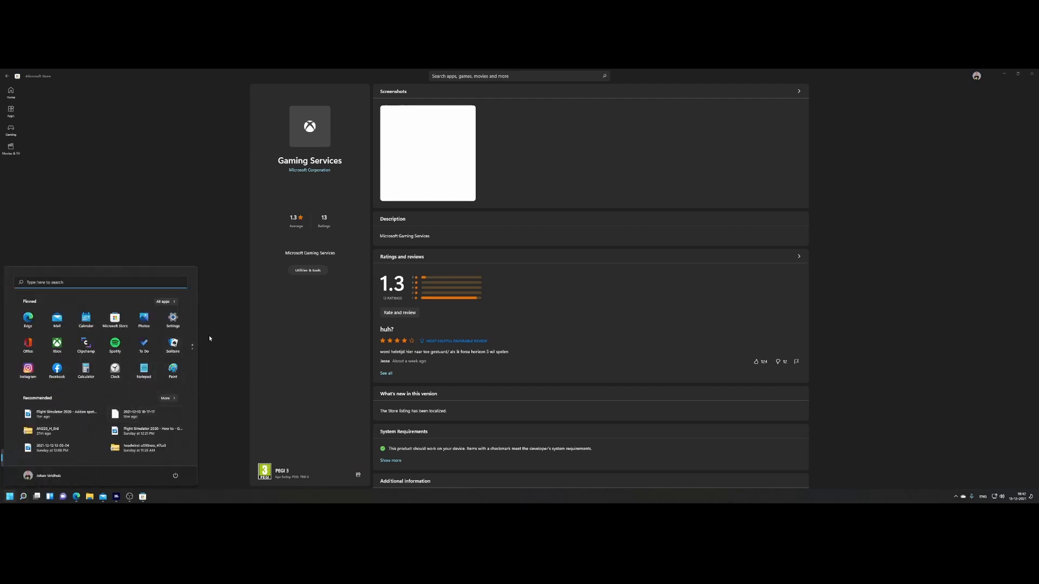
Step: Search Start for 'power' and run Windows PowerShell as Administrator
{"action": "type", "text": "power"}
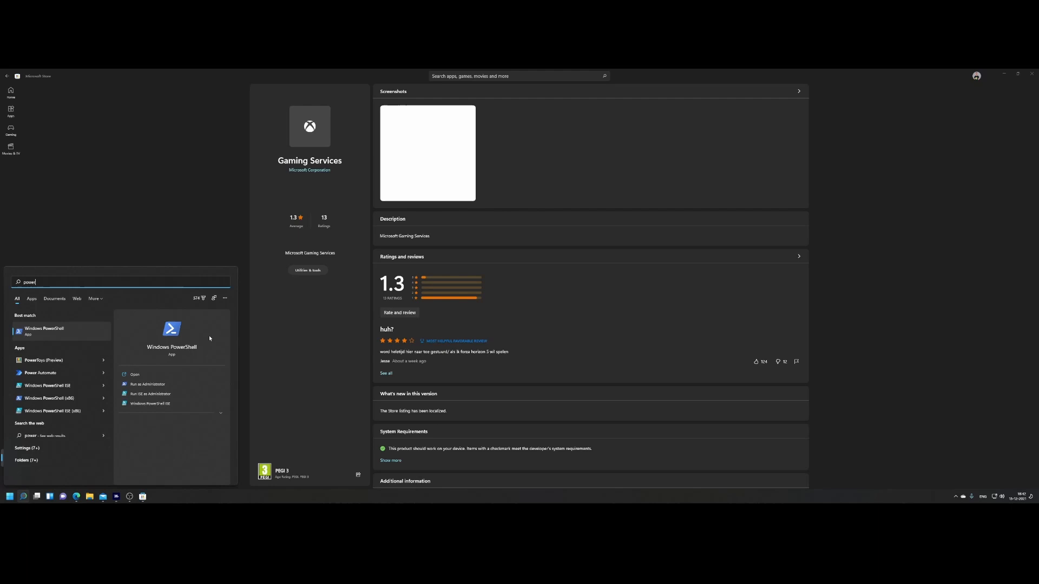
{"action": "mouse_move", "coordinate": [141, 388]}
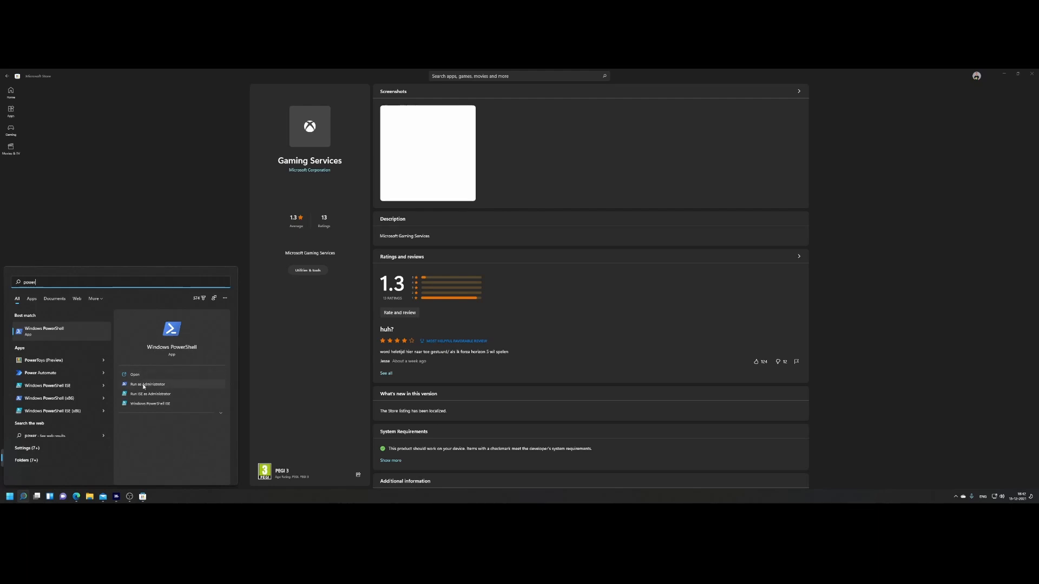
{"action": "left_click", "coordinate": [146, 384]}
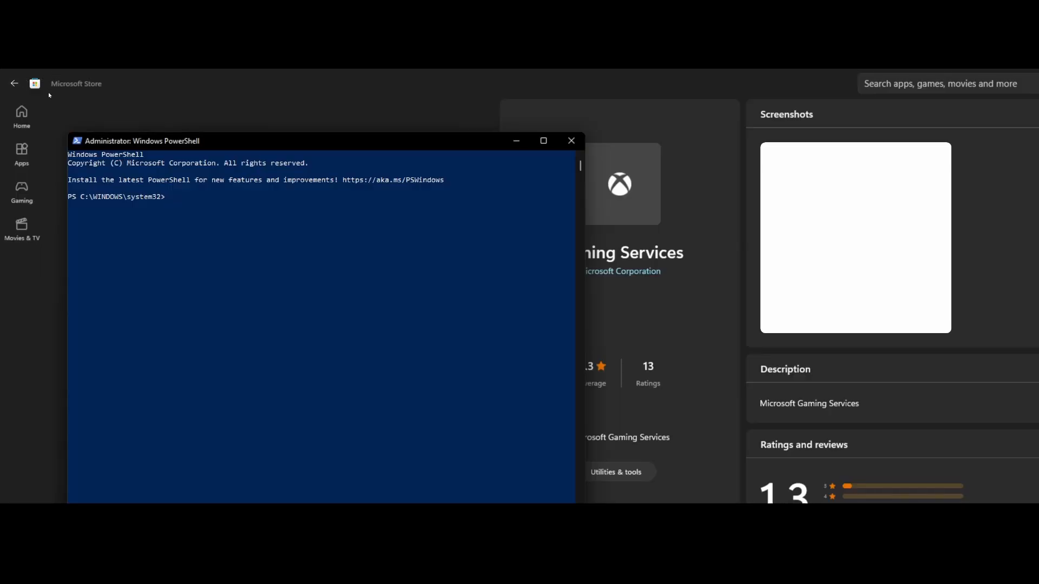
Step: Run Get-AppxPackage *gamingservices* -allusers | remove-appxpackage -allusers, then close PowerShell
{"action": "type", "text": "Get-AppxPackage *gamingservices* -allusers | remove-appxpackage -allusers"}
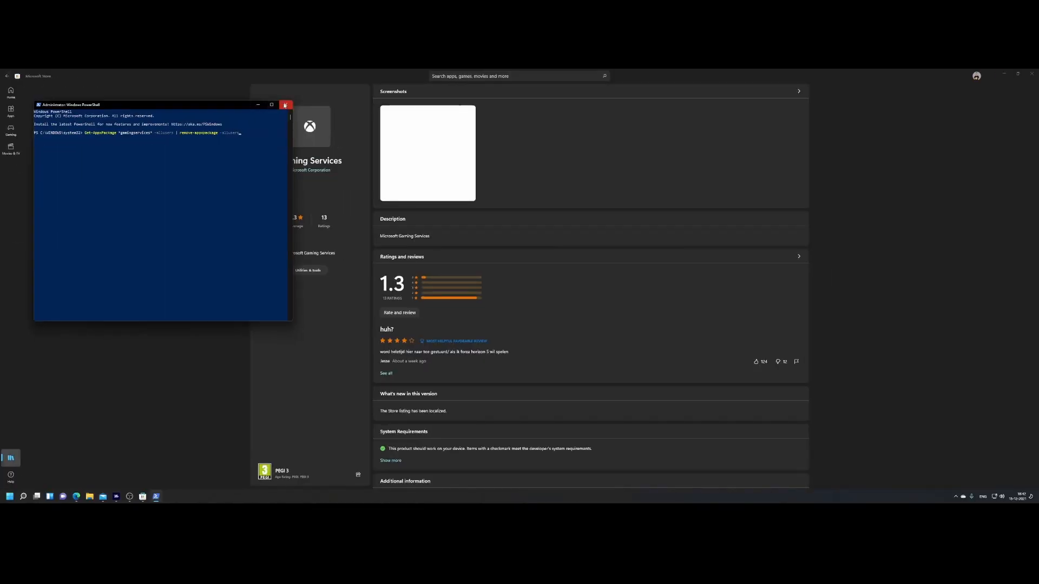
{"action": "left_click", "coordinate": [518, 75]}
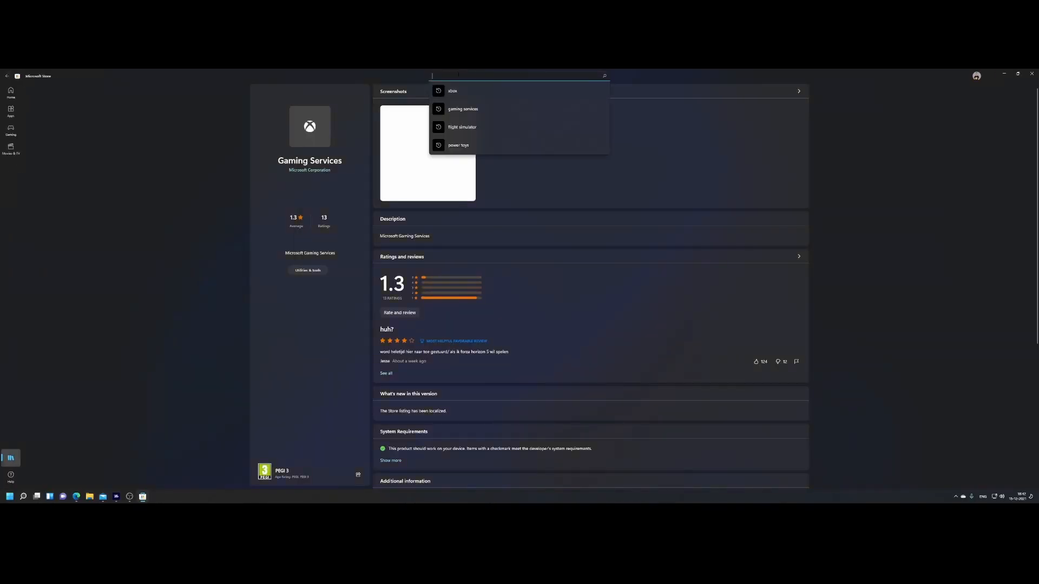
Step: Search the Store for 'xbox' and view the Xbox app's product page
{"action": "type", "text": "xbox"}
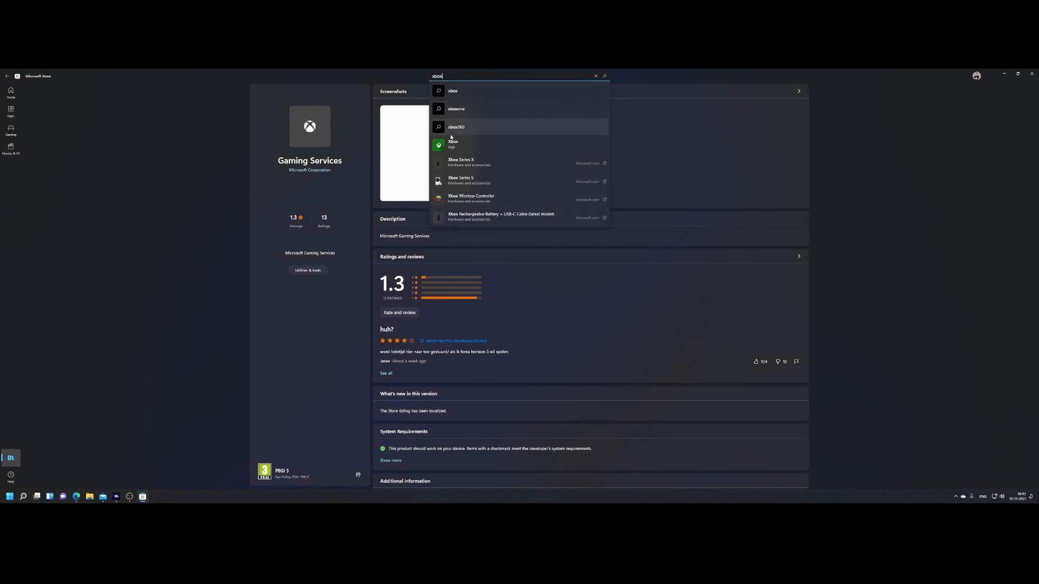
{"action": "left_click", "coordinate": [452, 144]}
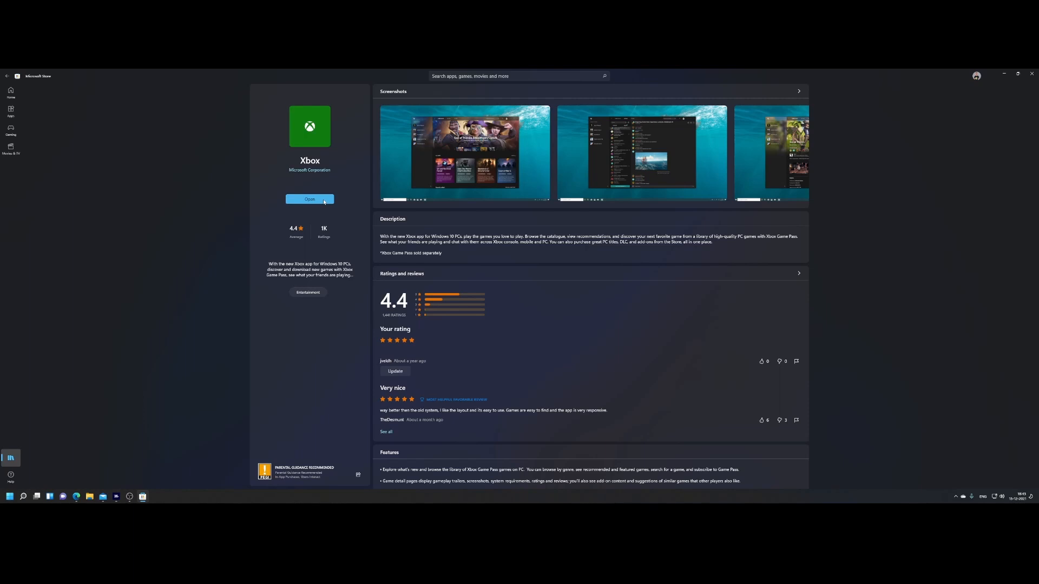
{"action": "mouse_move", "coordinate": [118, 497]}
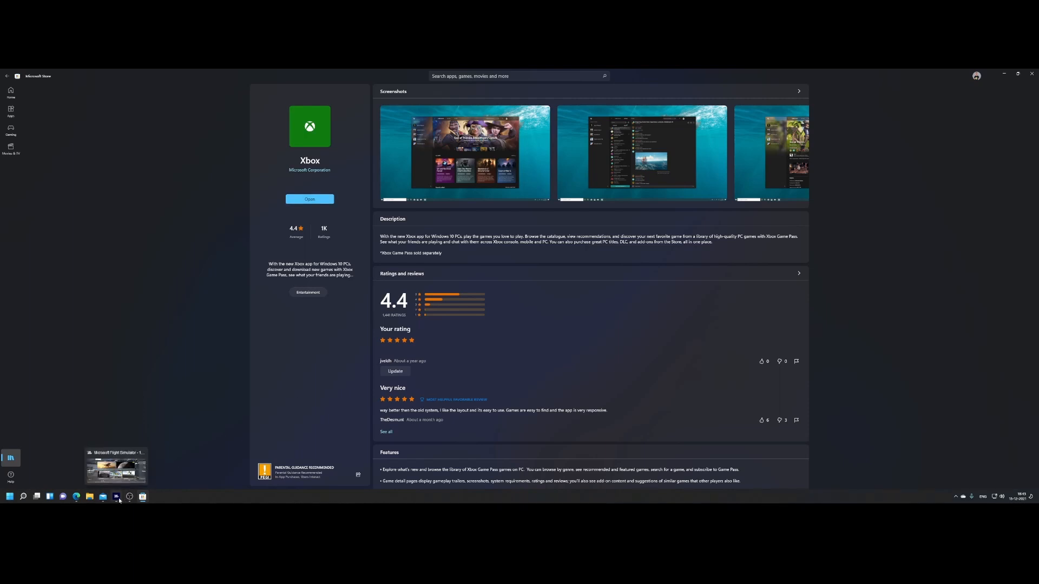